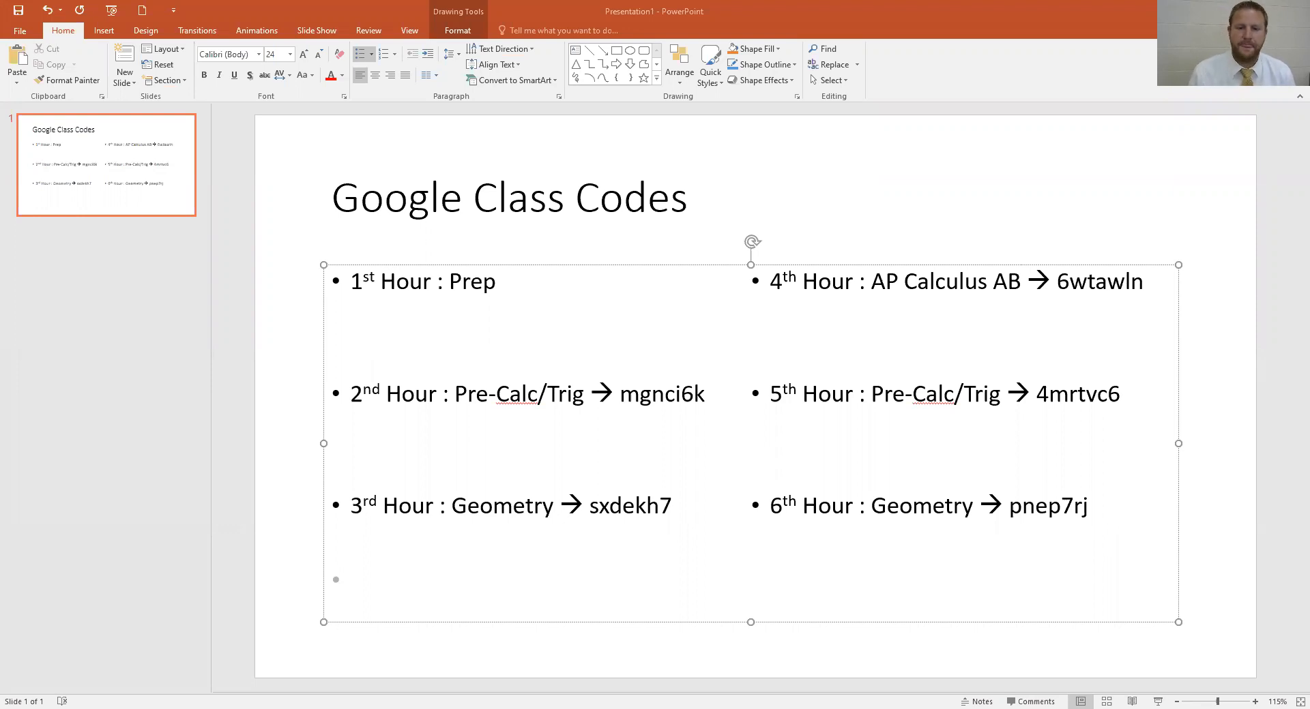
mouse_move(576, 422)
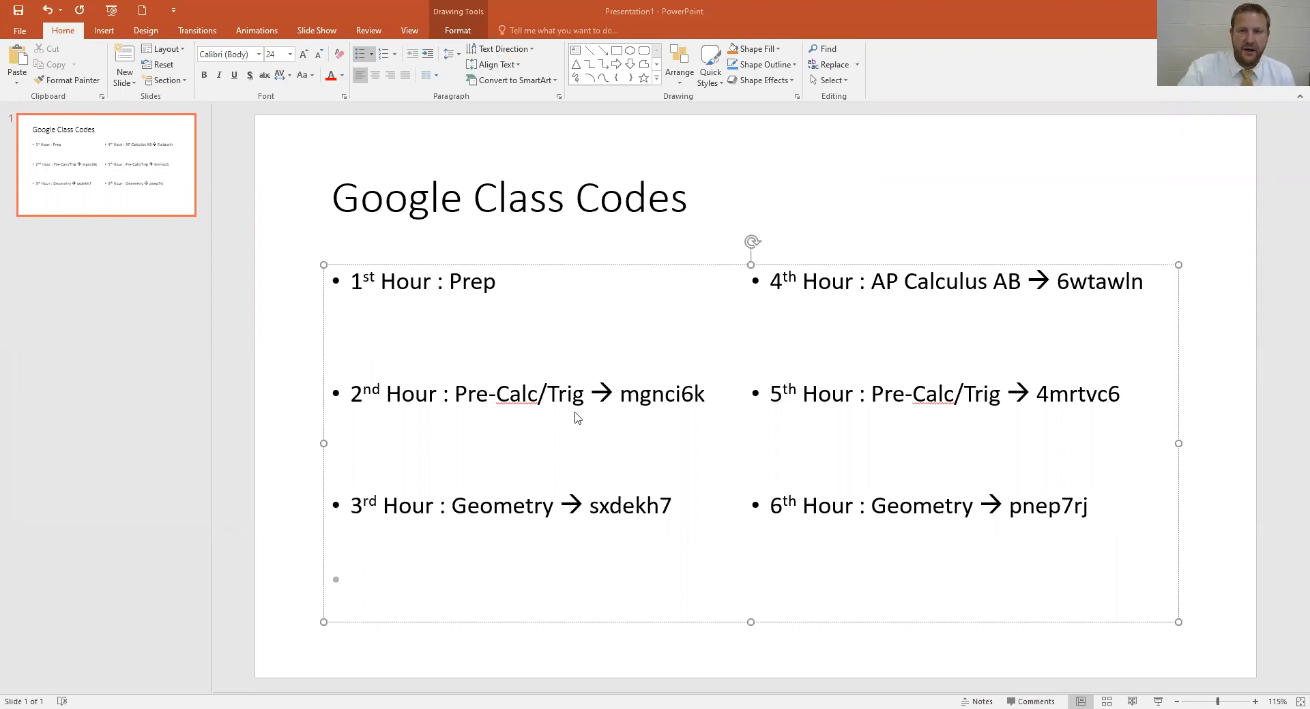
mouse_move(654, 126)
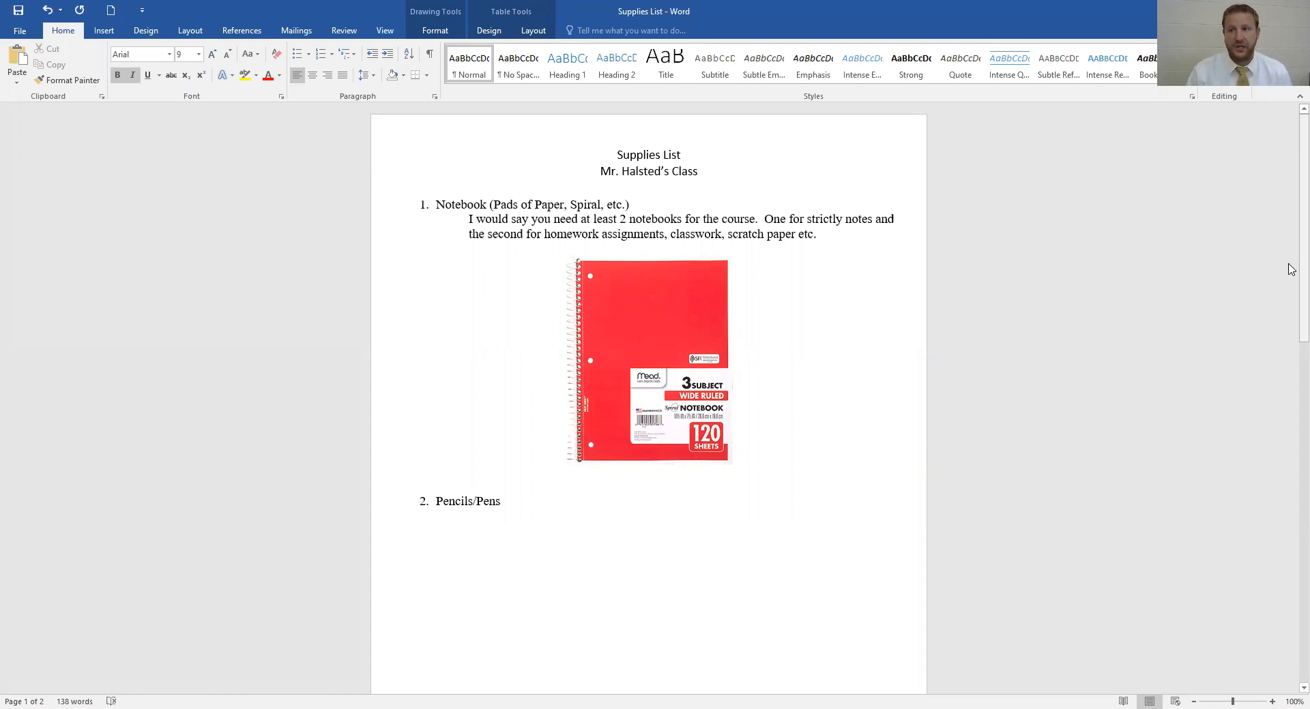
scroll(down, 3)
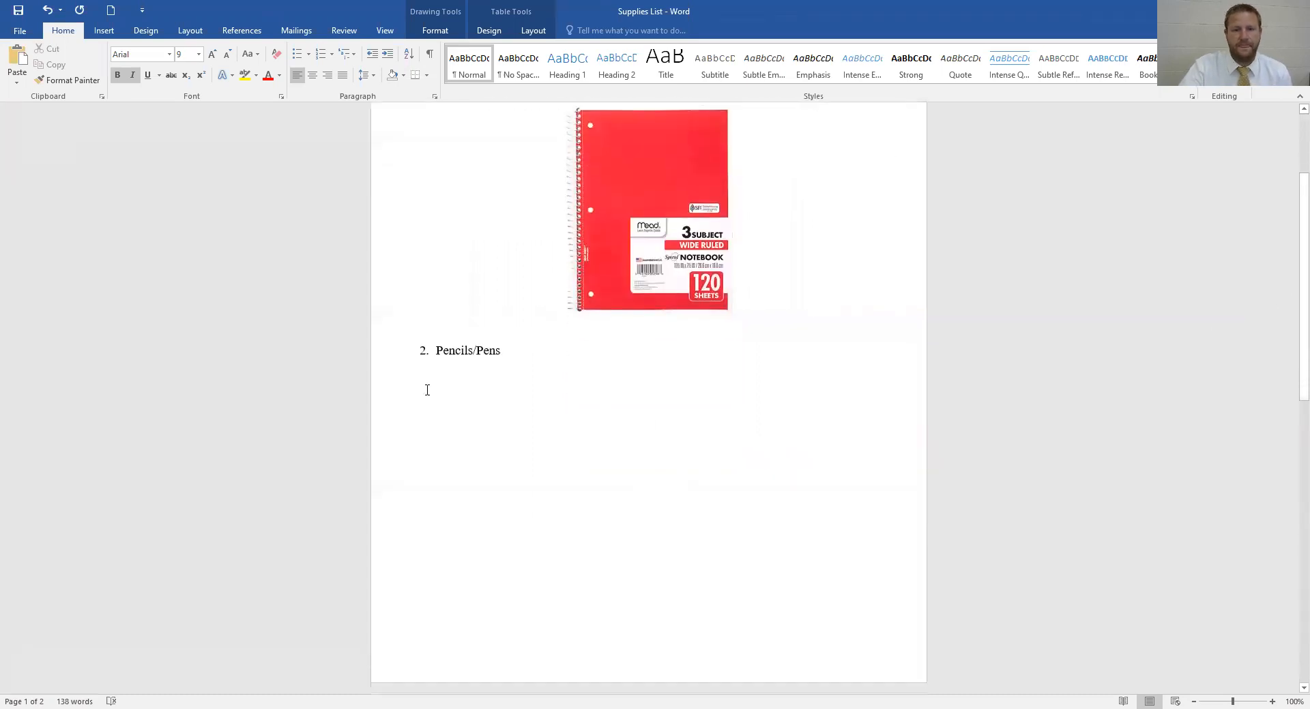
scroll(down, 3)
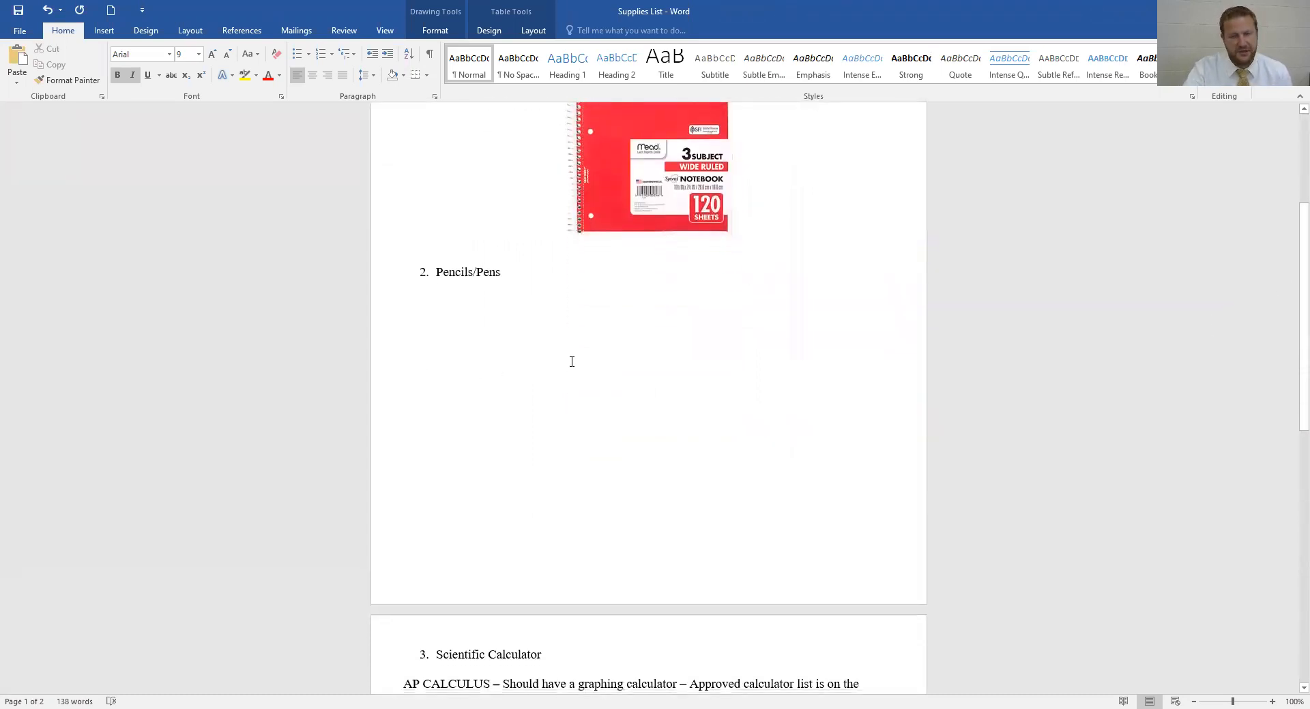
scroll(down, 3)
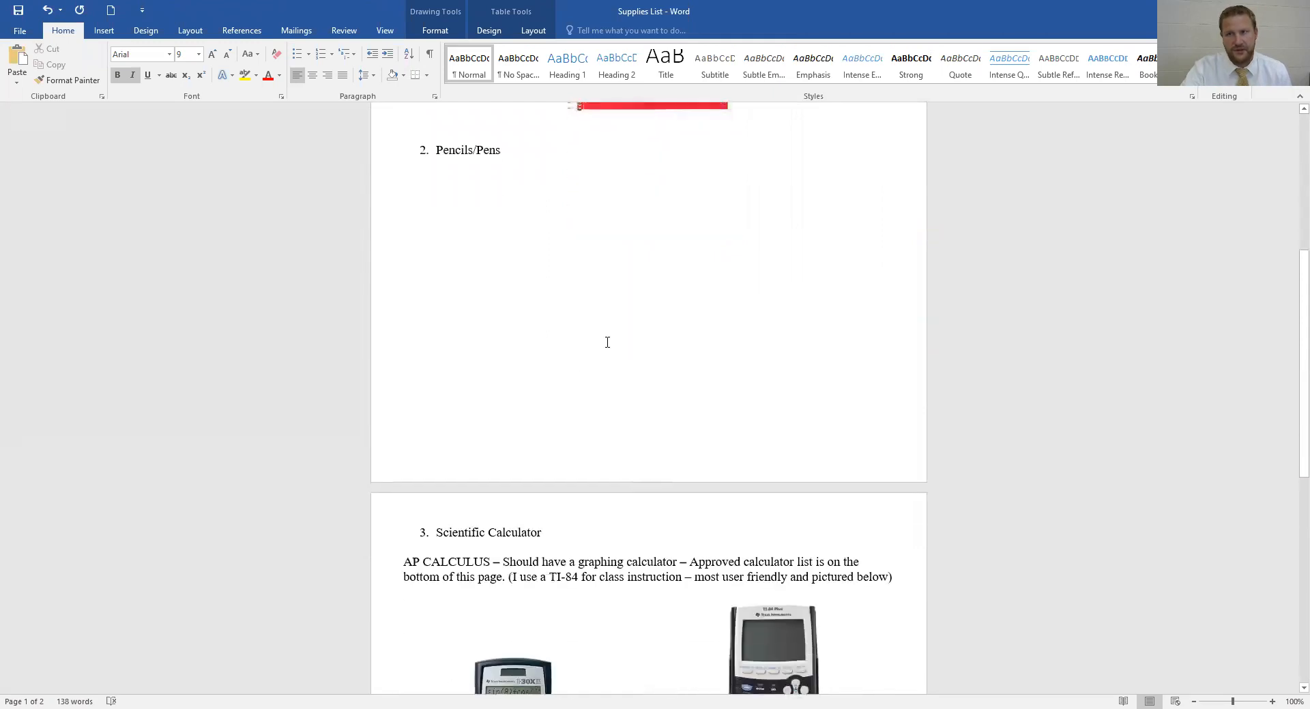
scroll(down, 3)
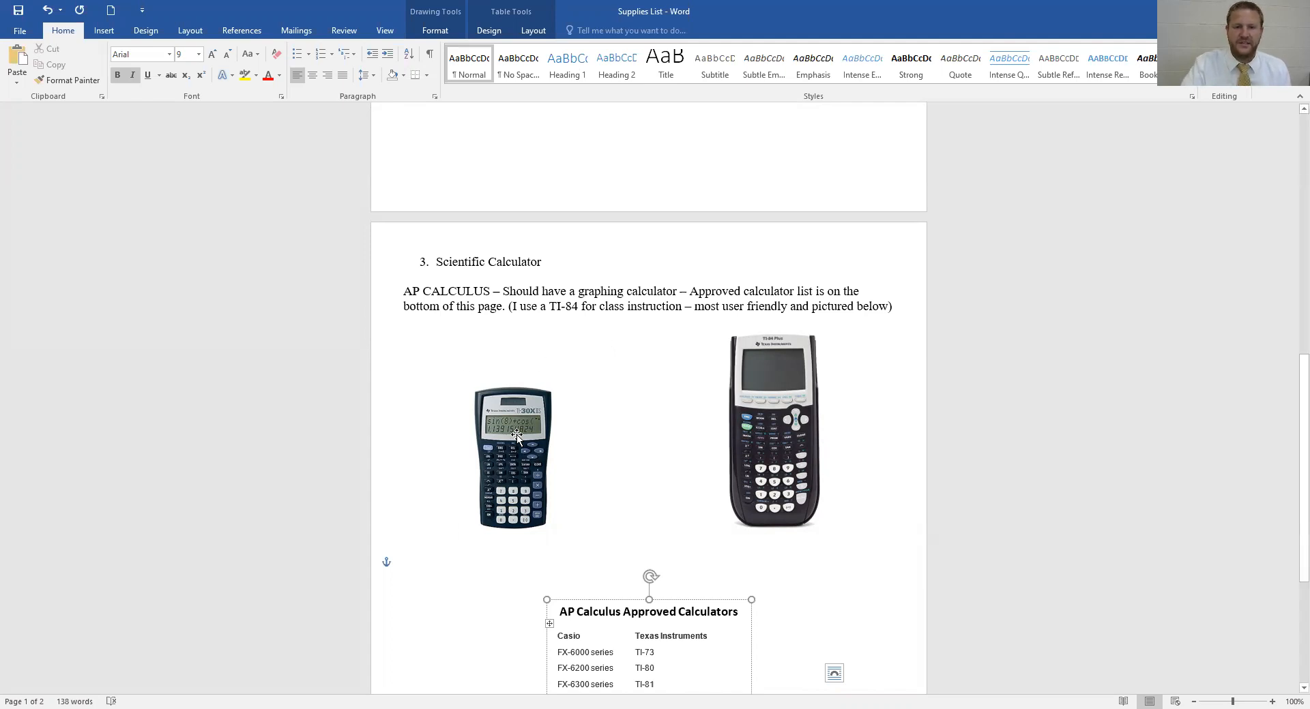
mouse_move(573, 462)
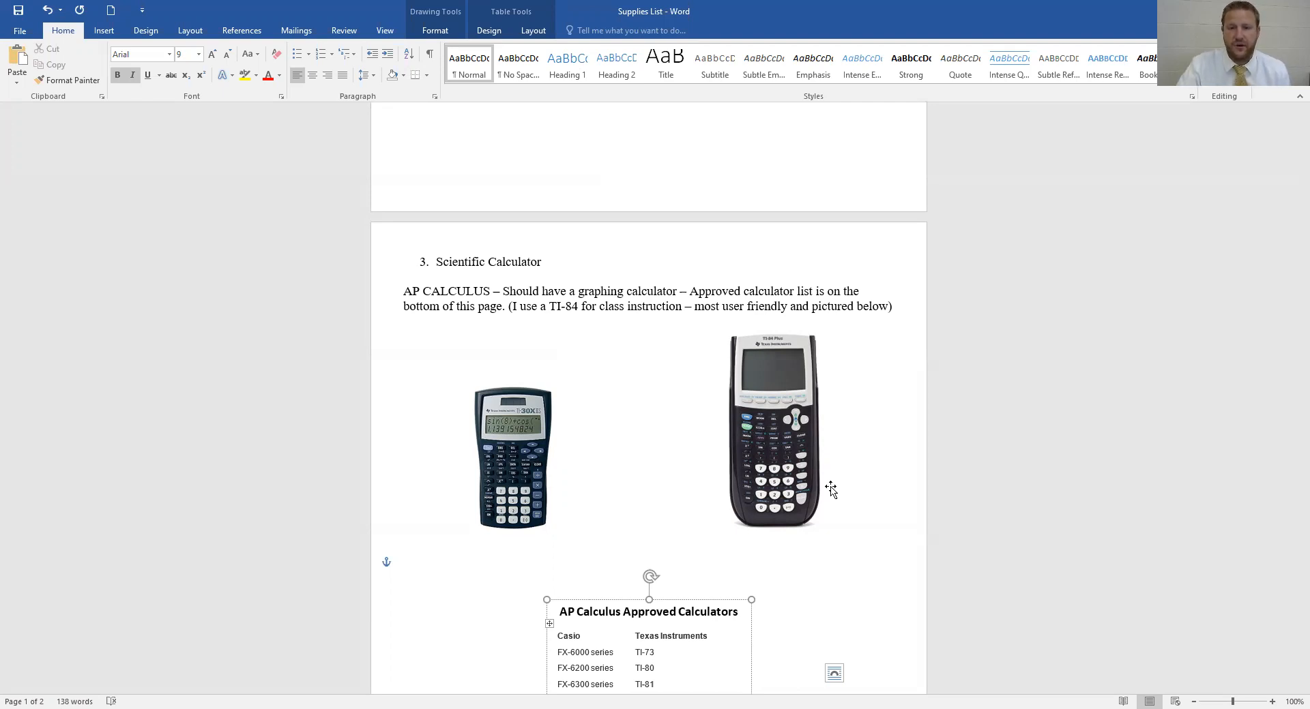
mouse_move(496, 479)
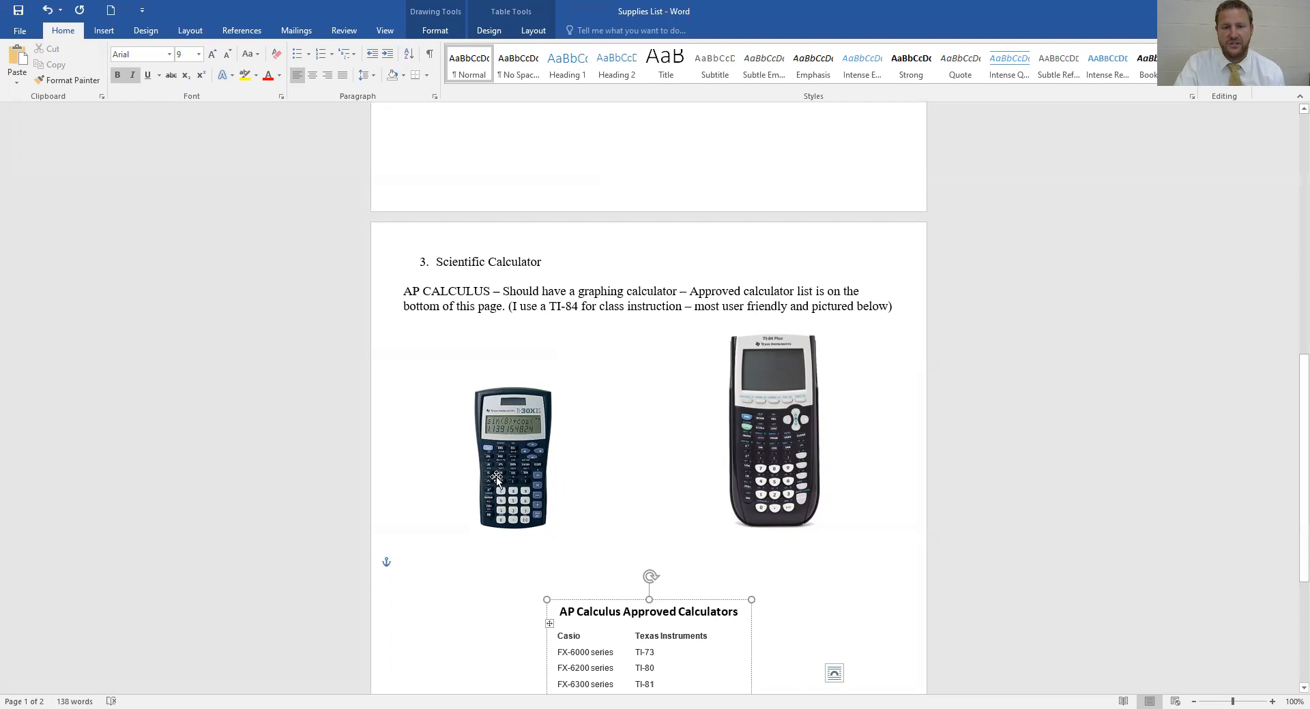
mouse_move(551, 472)
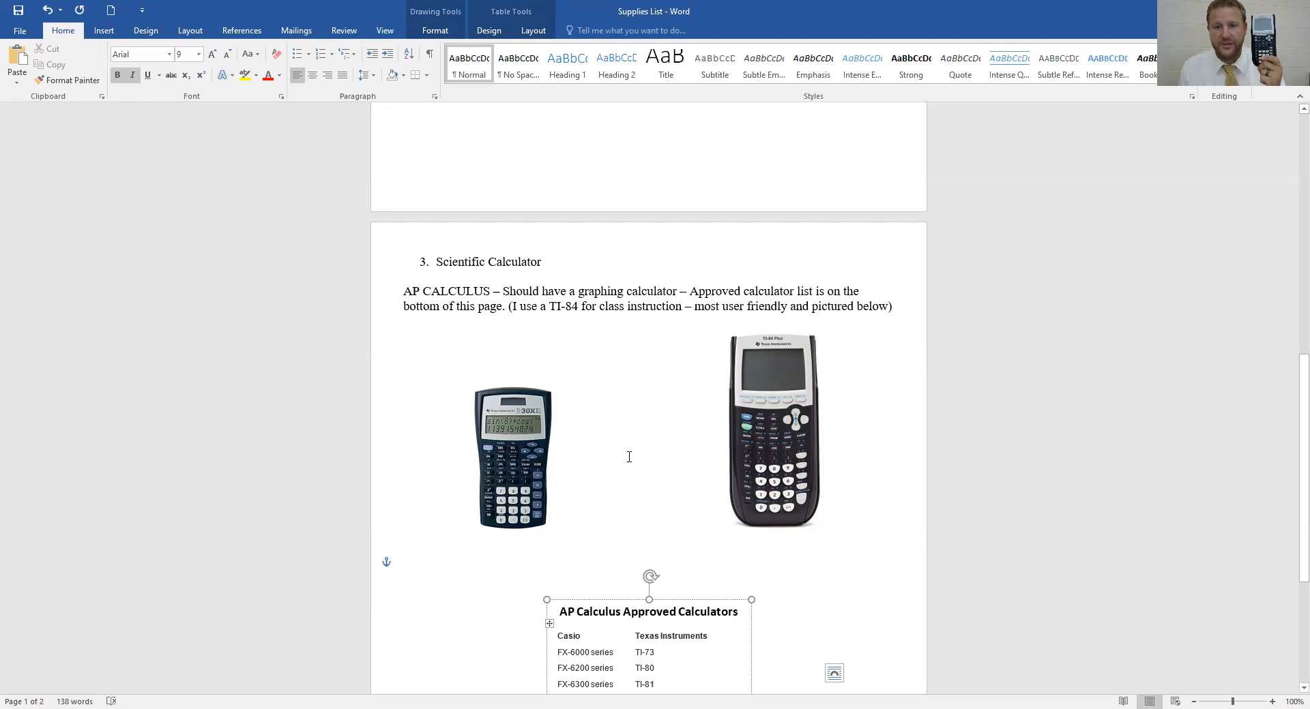
scroll(down, 3)
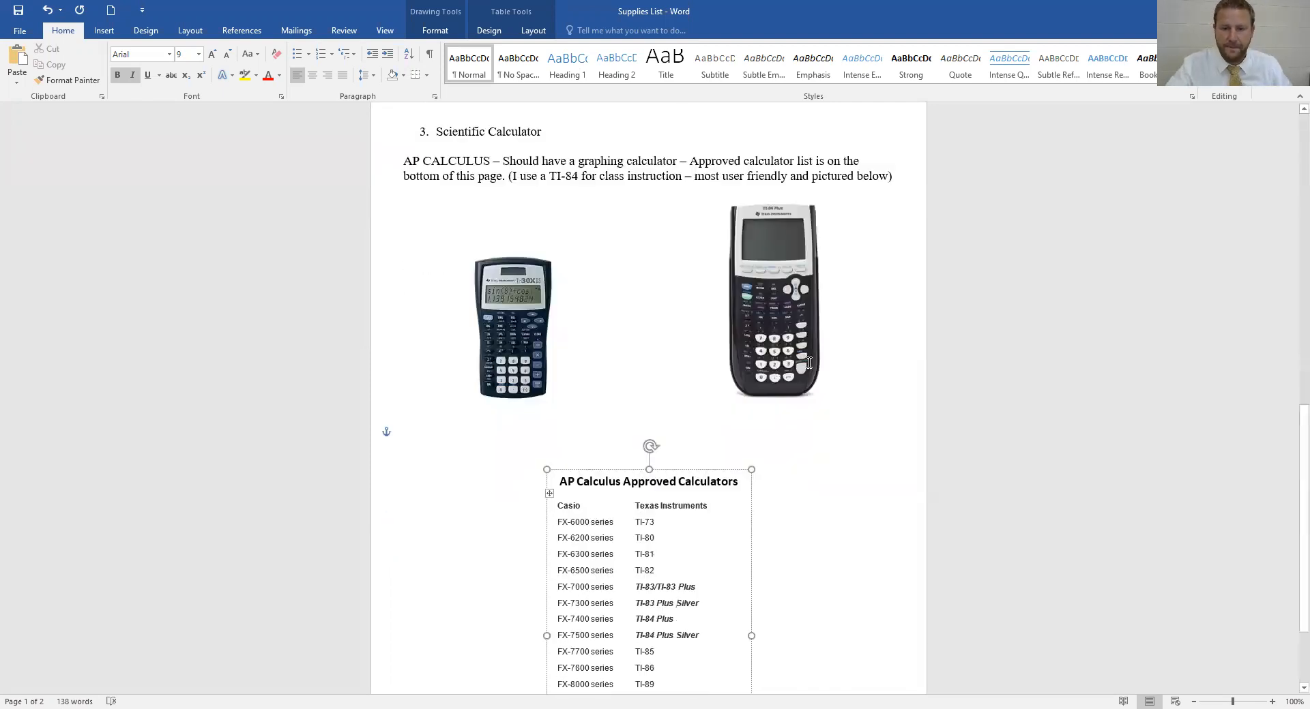
scroll(down, 3)
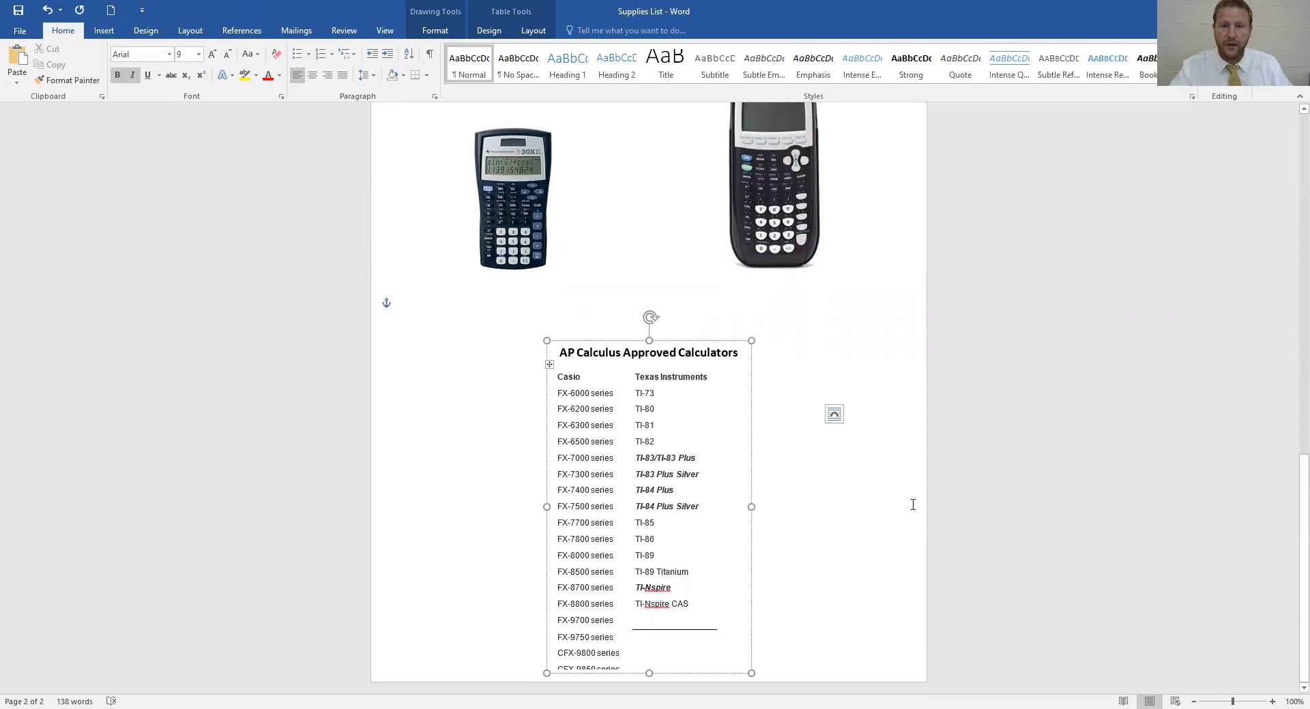
mouse_move(923, 510)
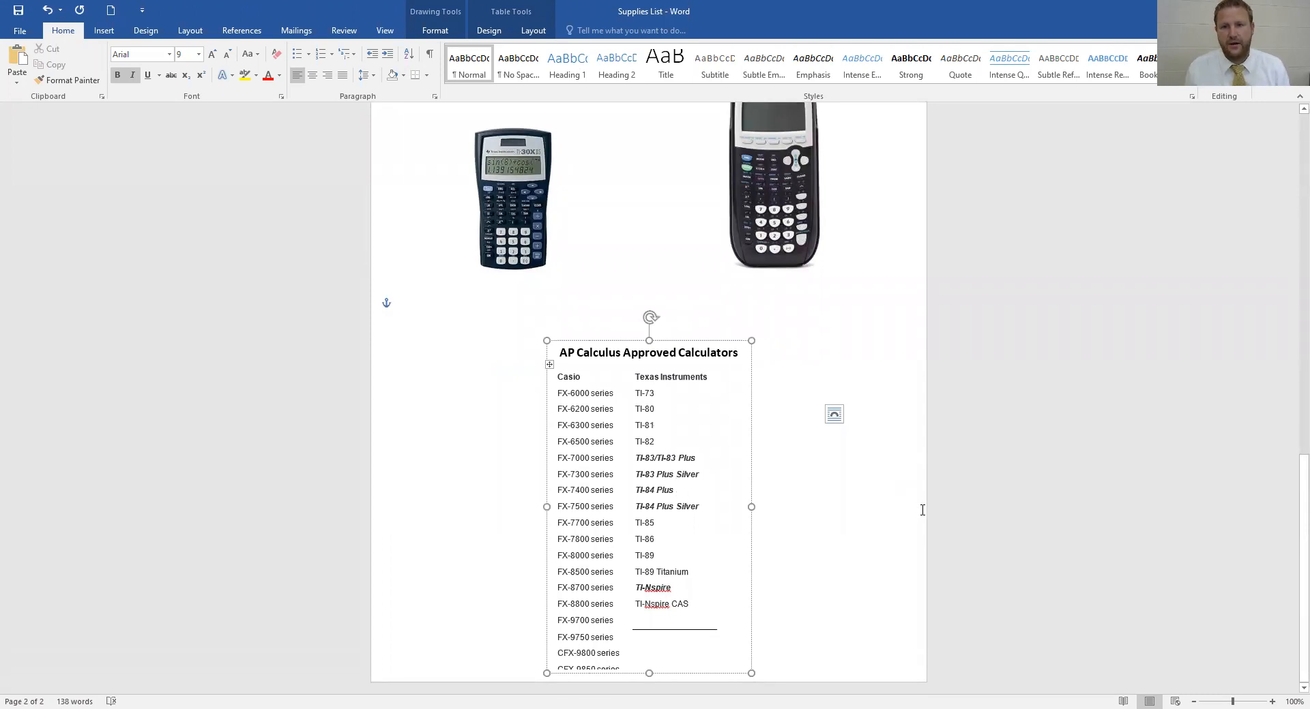